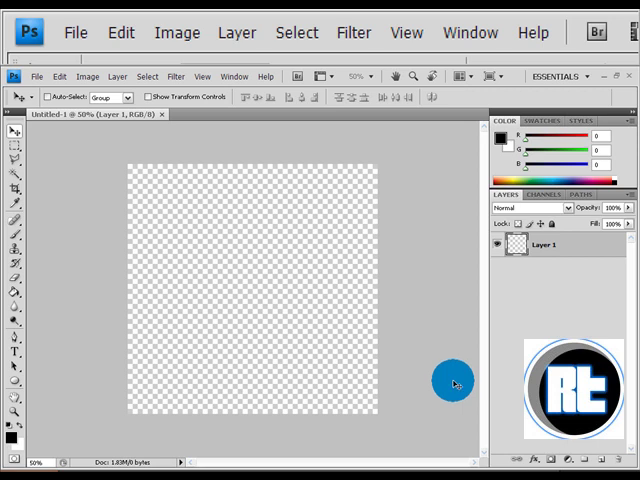
Type ROYAL in 300 pt Microsoft Sans Serif on the canvas and commit it
{"action": "left_click_drag", "start_coordinate": [455, 383], "coordinate": [240, 263]}
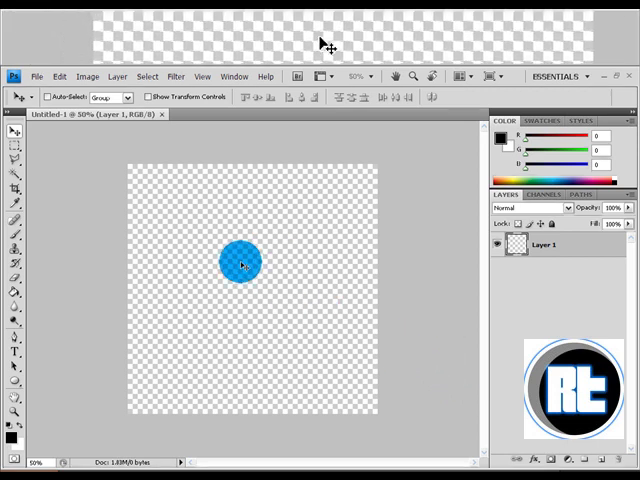
{"action": "left_click_drag", "start_coordinate": [240, 262], "coordinate": [105, 238]}
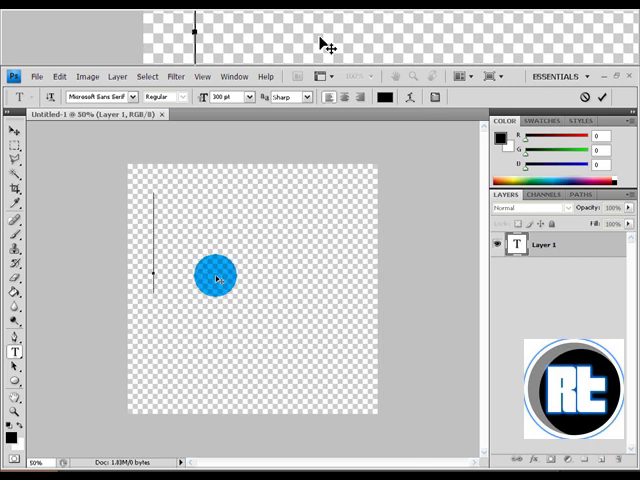
{"action": "type", "text": "ROYA"}
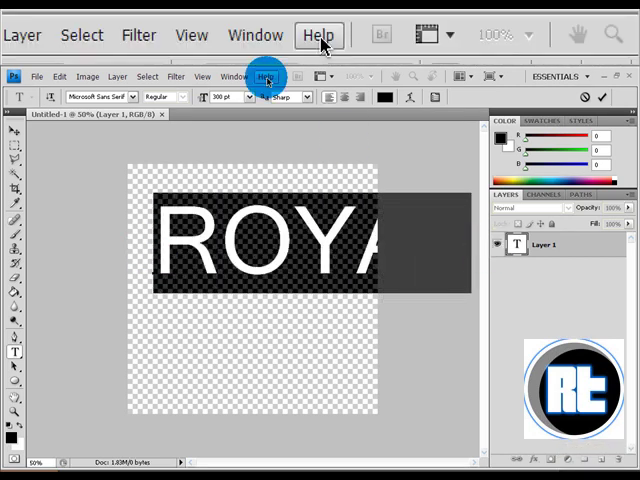
{"action": "left_click", "coordinate": [247, 96]}
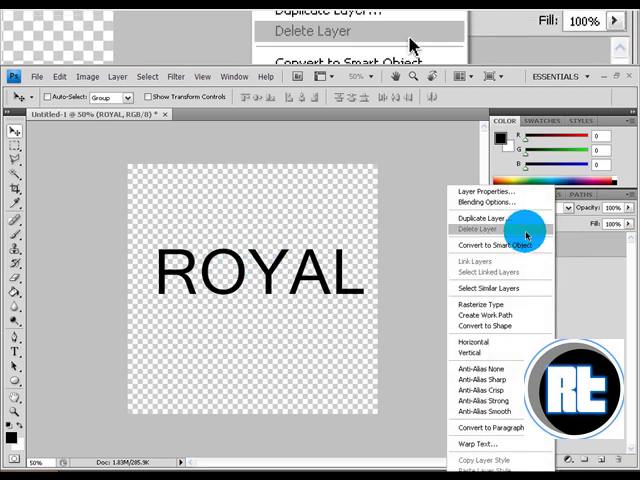
{"action": "mouse_move", "coordinate": [485, 317]}
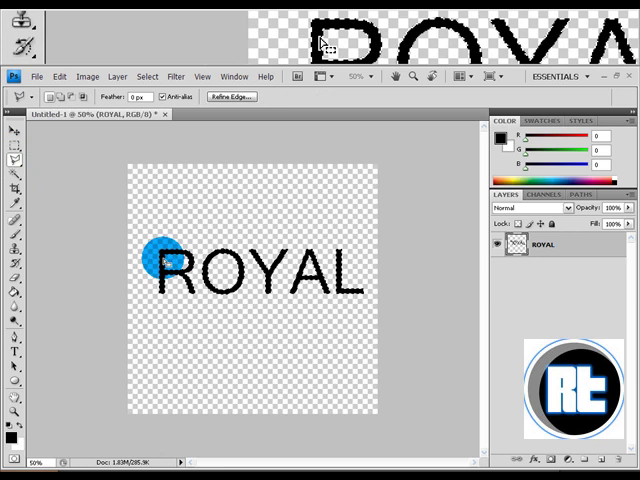
Invert the selection to the area outside the letters and contract it by 12 pixels
{"action": "right_click", "coordinate": [155, 265]}
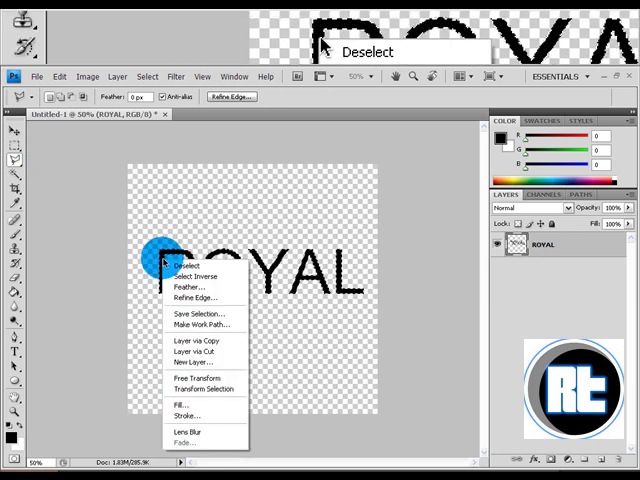
{"action": "left_click", "coordinate": [184, 265]}
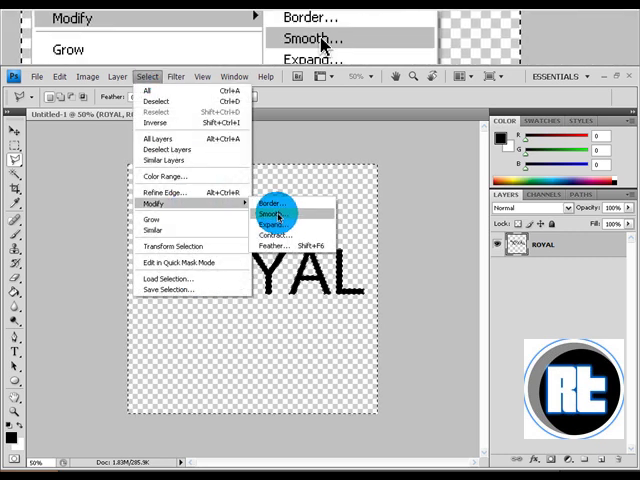
{"action": "left_click", "coordinate": [296, 222]}
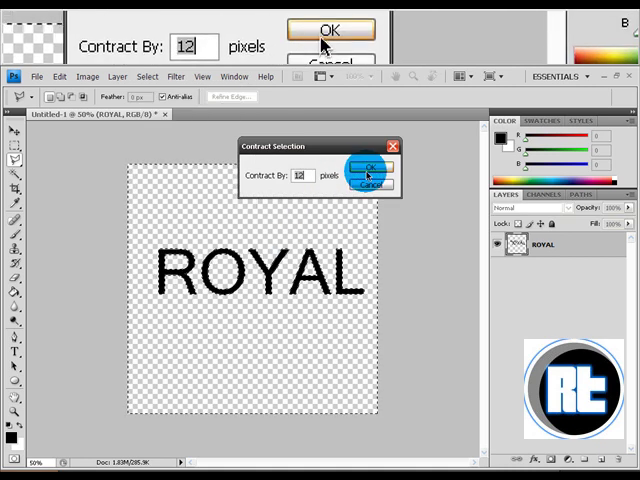
{"action": "left_click", "coordinate": [362, 165]}
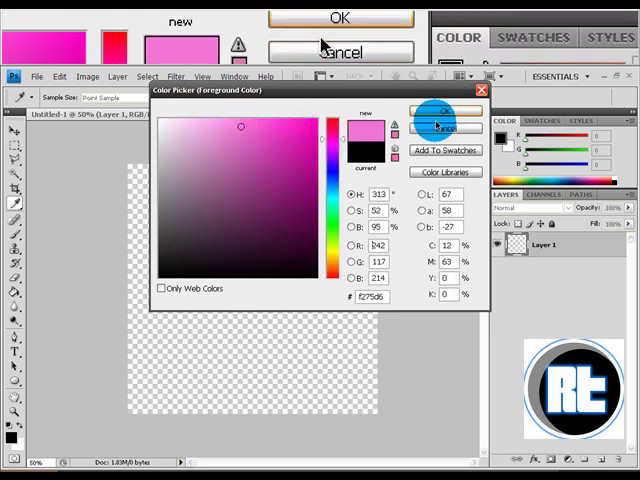
Brush the ROYAL outline pink, yellow, green and light blue, left to right
{"action": "left_click", "coordinate": [444, 110]}
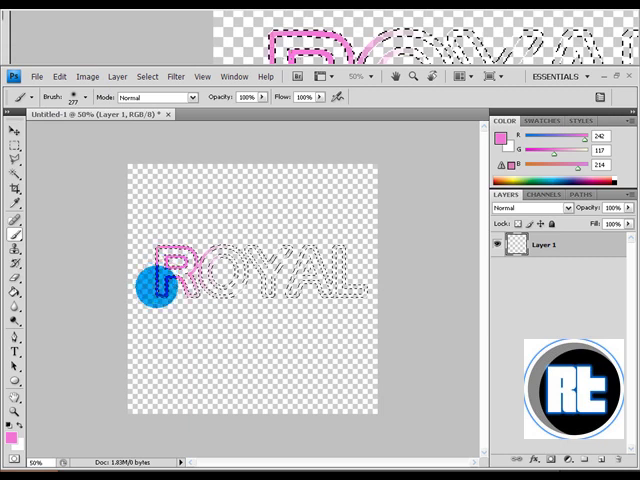
{"action": "left_click_drag", "start_coordinate": [152, 290], "coordinate": [175, 270]}
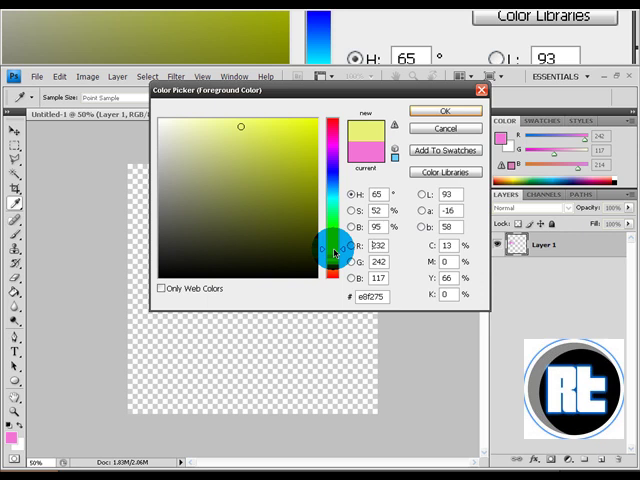
{"action": "left_click", "coordinate": [445, 110]}
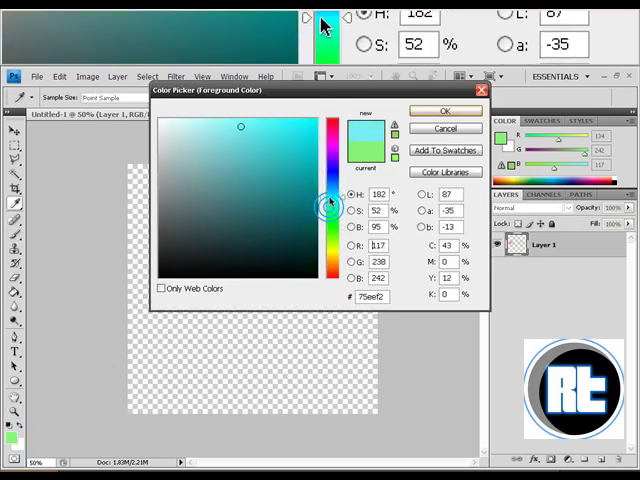
{"action": "left_click", "coordinate": [445, 110]}
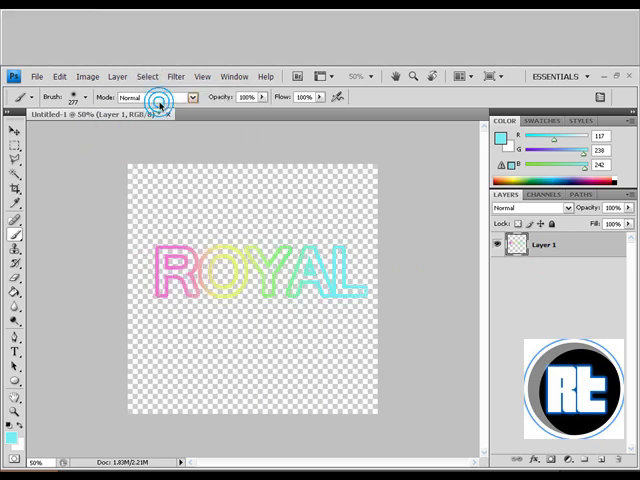
Deselect, create a new layer and name it GLOW
{"action": "left_click", "coordinate": [290, 280]}
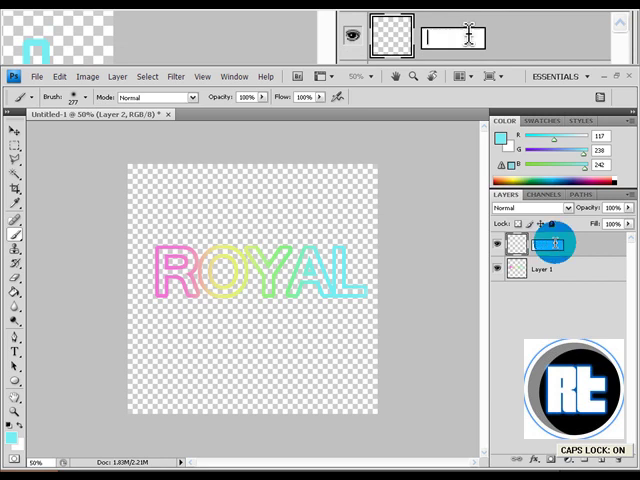
{"action": "type", "text": "GLOW"}
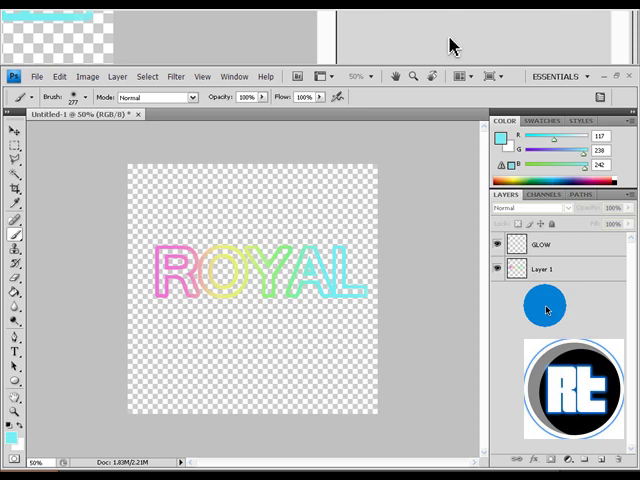
{"action": "mouse_move", "coordinate": [547, 308]}
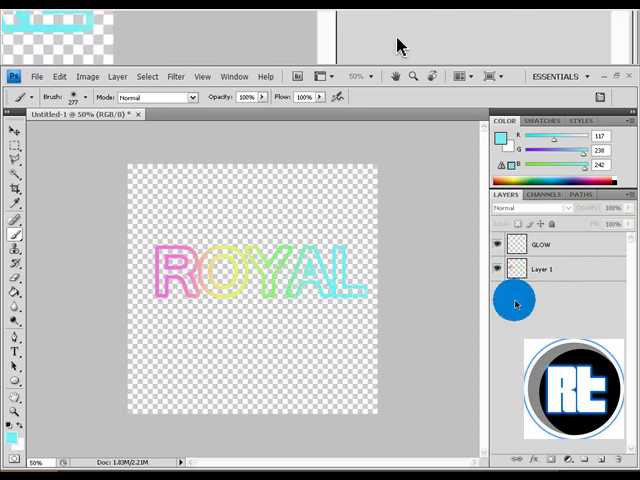
{"action": "left_click", "coordinate": [541, 268]}
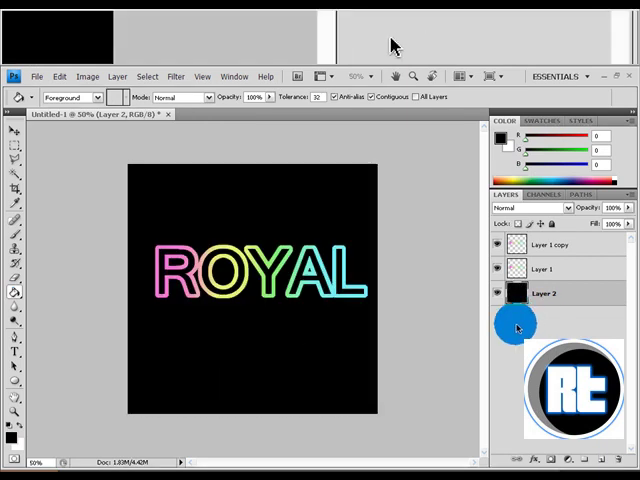
Fill a bottom layer with black and duplicate Layer 1
{"action": "left_click", "coordinate": [550, 244]}
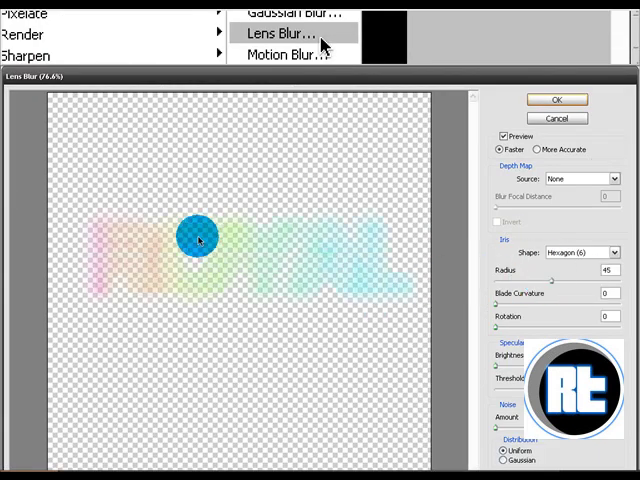
Apply Lens Blur with a Radius of 45 to the letters layer
{"action": "left_click_drag", "start_coordinate": [197, 242], "coordinate": [462, 252]}
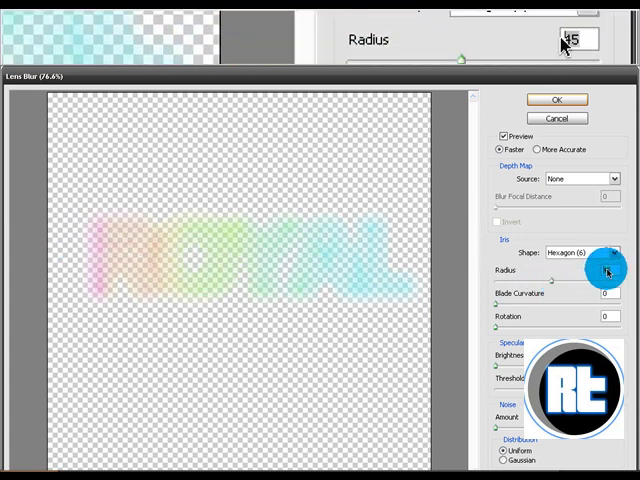
{"action": "left_click", "coordinate": [556, 99]}
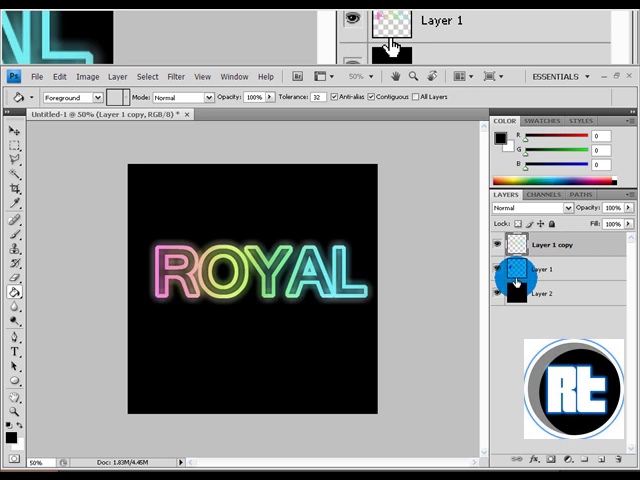
{"action": "mouse_move", "coordinate": [515, 280]}
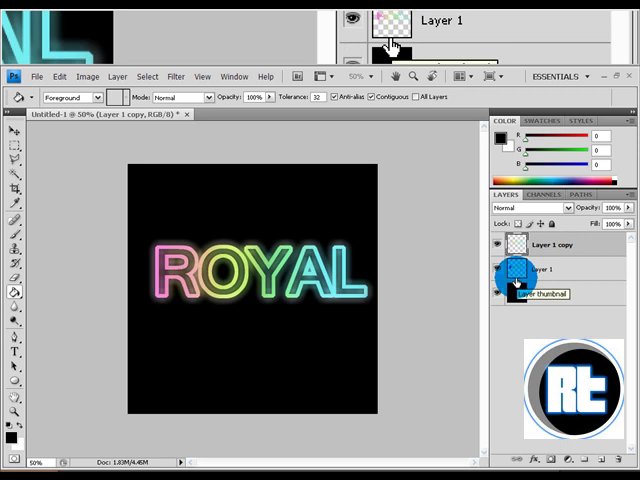
Open the Layer 1 copy context menu in the Layers panel
{"action": "right_click", "coordinate": [545, 247]}
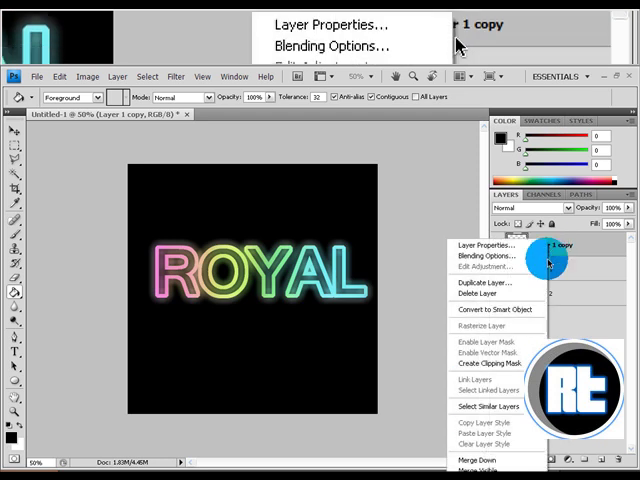